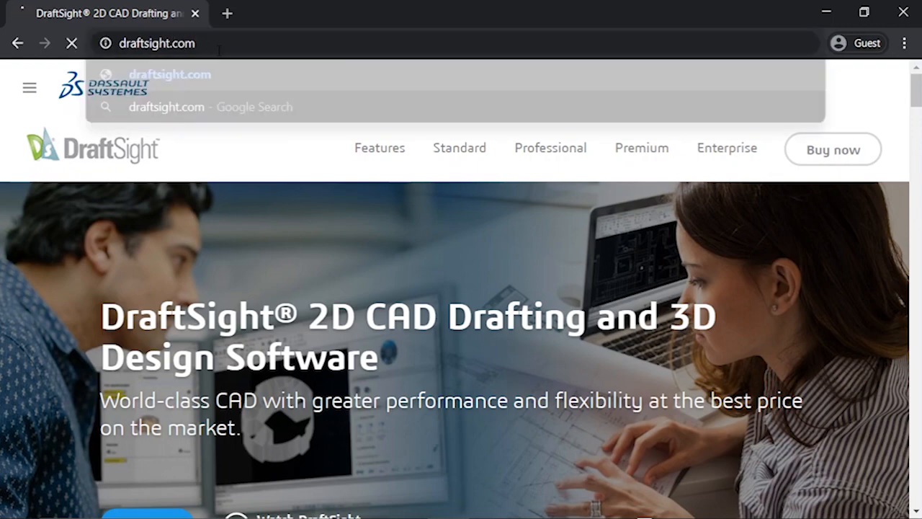
# Load draftsight.com and follow the free-trial Download/Buy now banner to the store page.
pyautogui.press('Return')
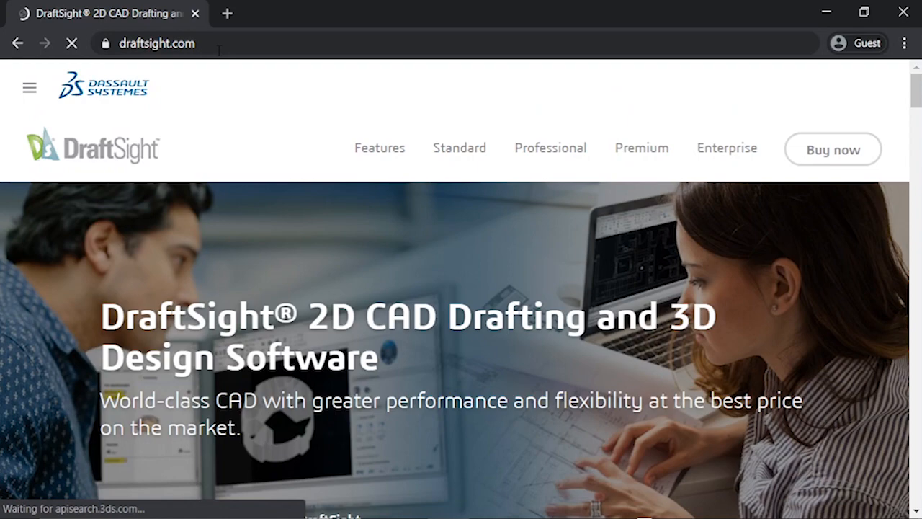
pyautogui.scroll(-3)
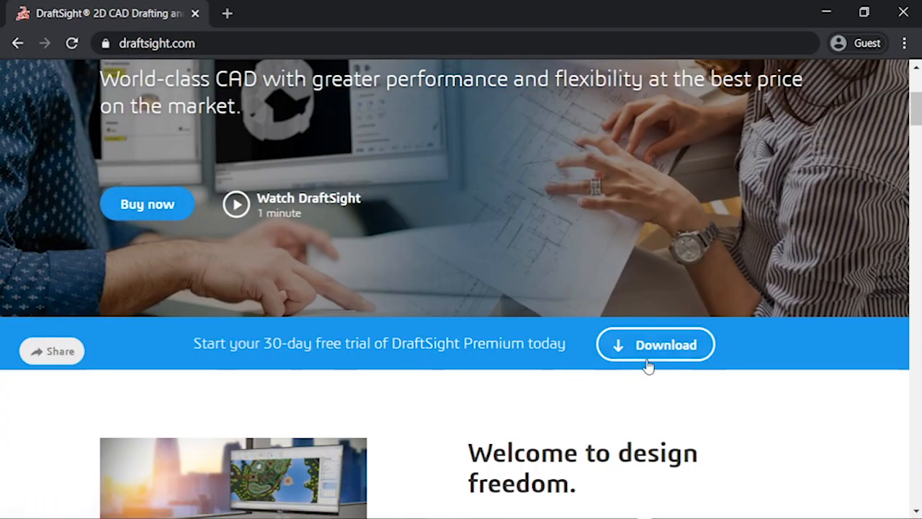
pyautogui.moveTo(666, 352)
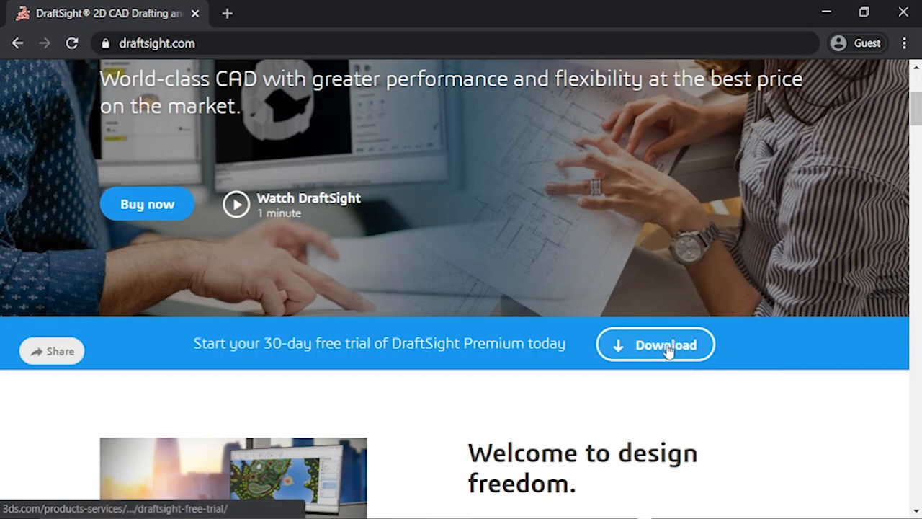
pyautogui.click(654, 344)
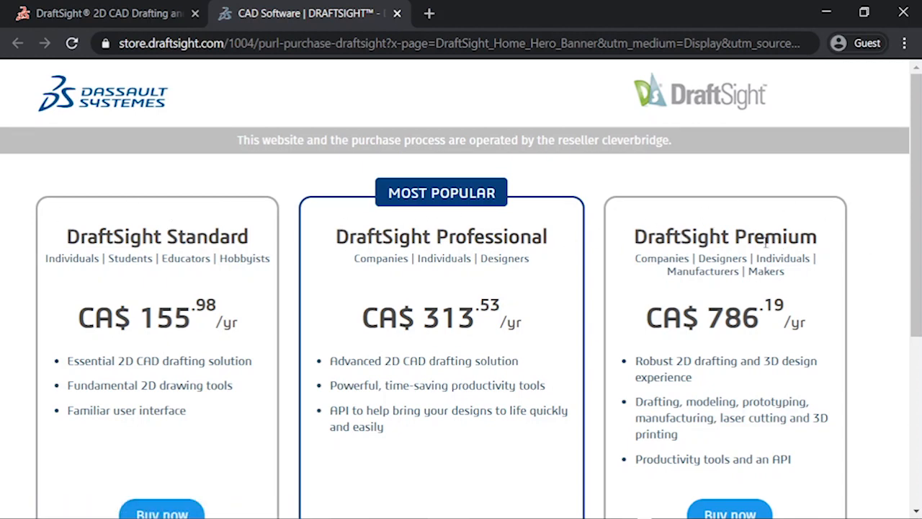
pyautogui.moveTo(207, 256)
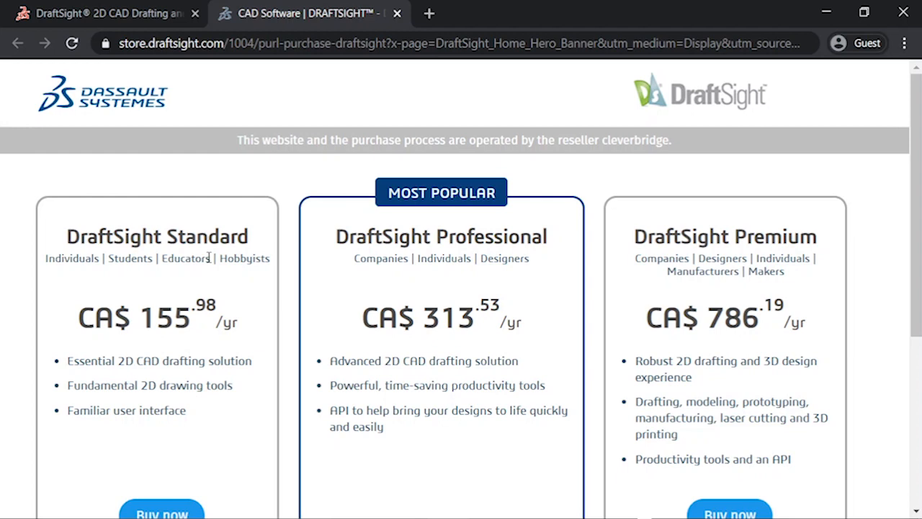
# Buy DraftSight Standard at CA$155.98 per year and review the cart, address and payment fields.
pyautogui.scroll(-3)
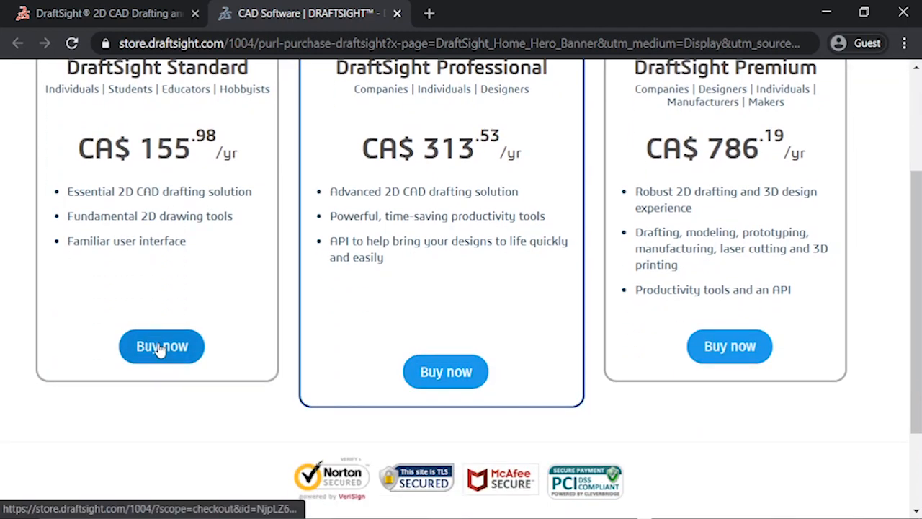
pyautogui.click(161, 346)
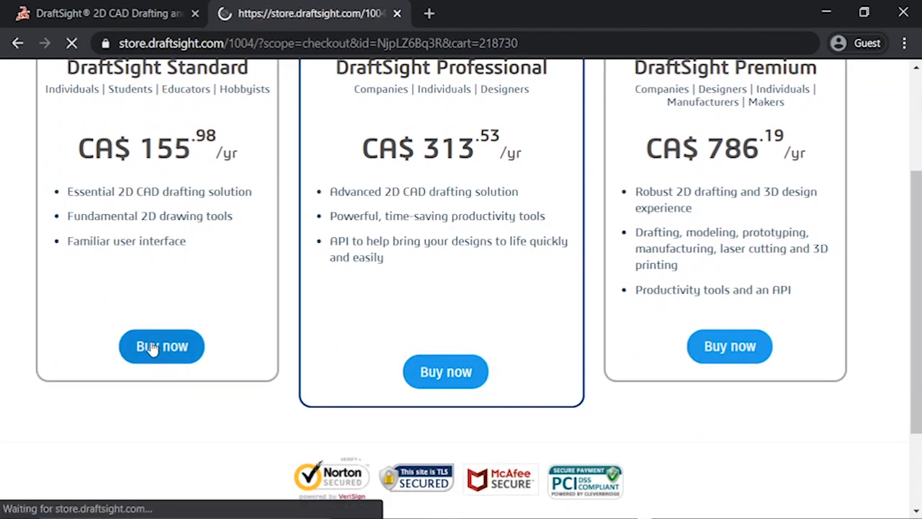
pyautogui.click(161, 346)
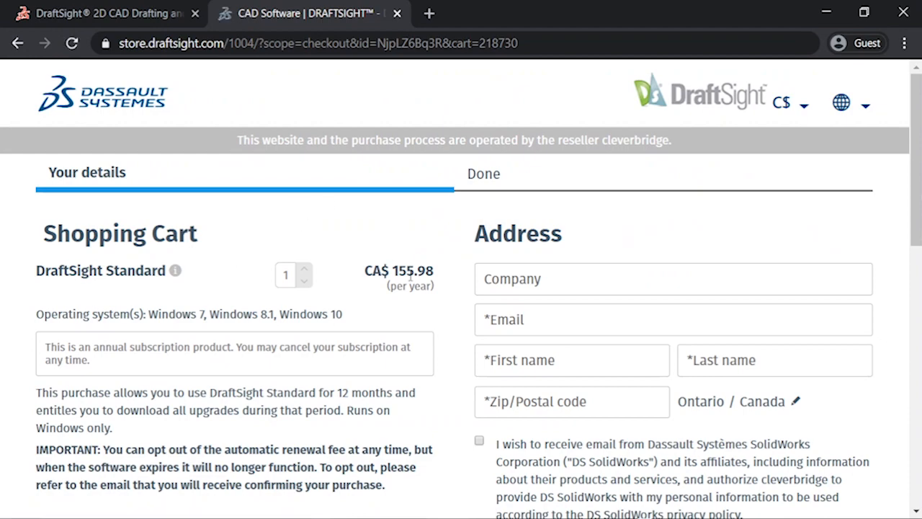
pyautogui.scroll(-3)
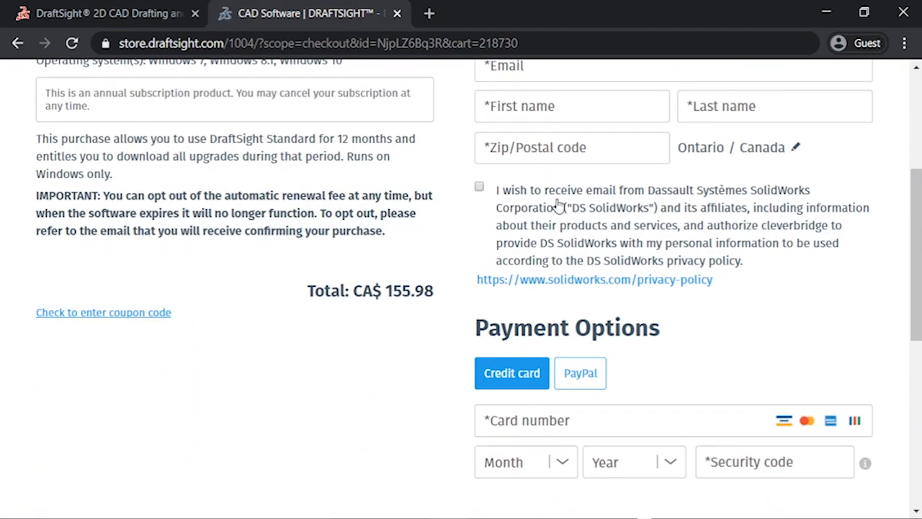
pyautogui.scroll(3)
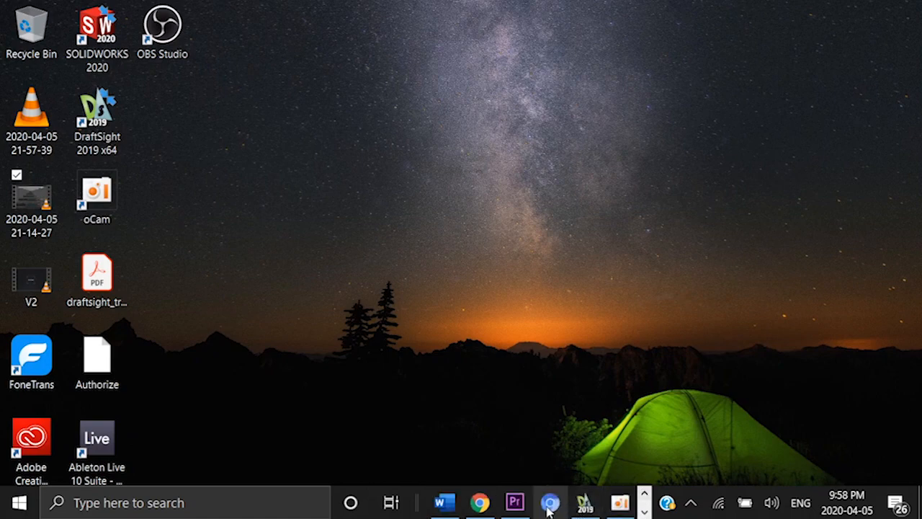
# Bring the DraftSight window with blank drawing NONAME_2 back on screen from the taskbar.
pyautogui.click(583, 502)
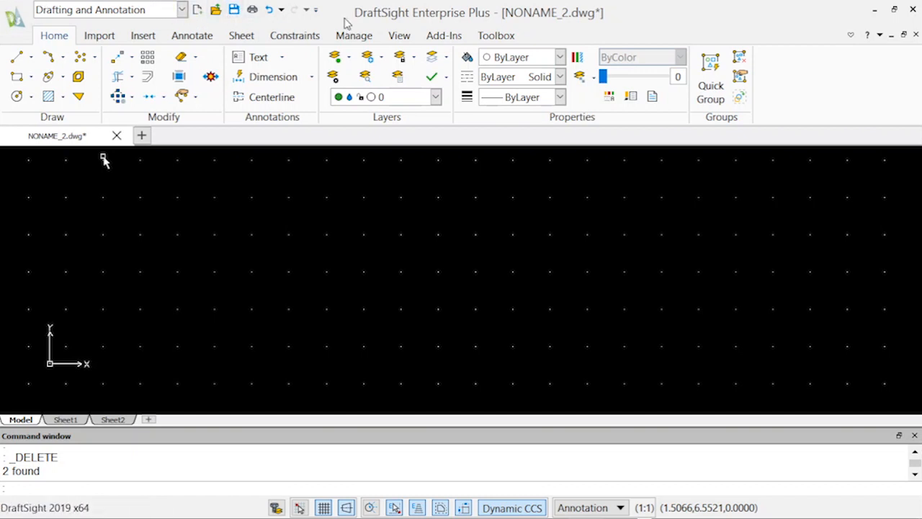
pyautogui.moveTo(657, 39)
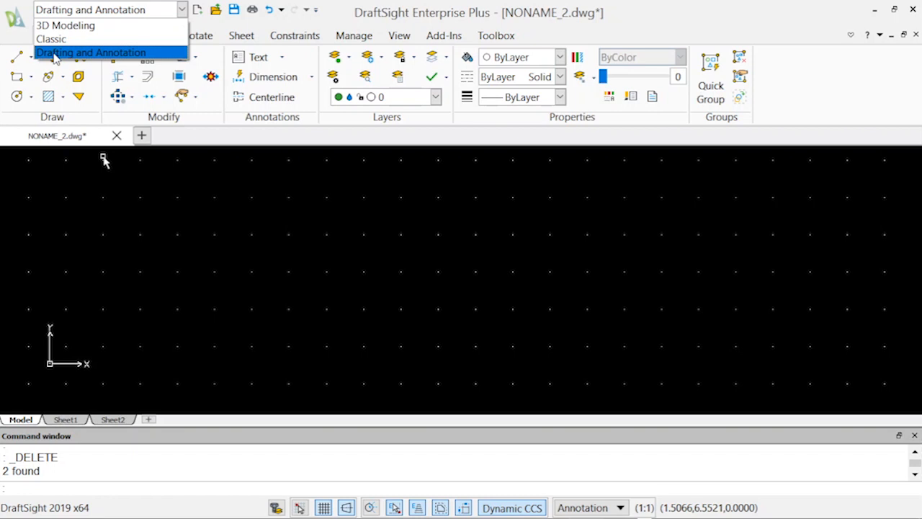
pyautogui.moveTo(65, 26)
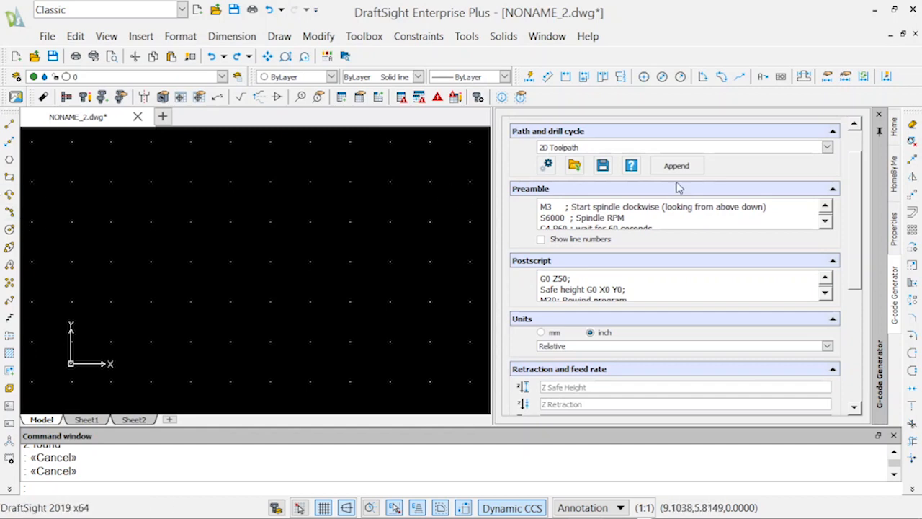
# Switch from the Classic workspace back to Drafting and Annotation via the workspace dropdown.
pyautogui.click(181, 9)
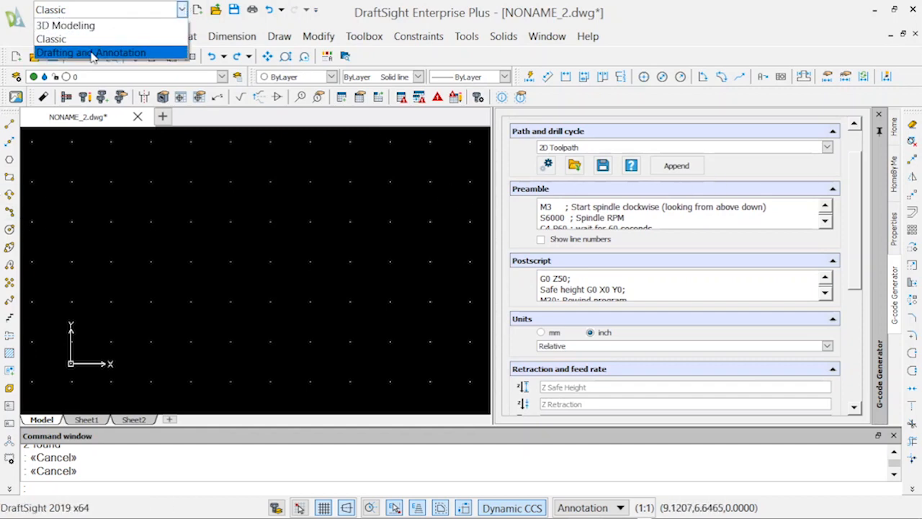
pyautogui.click(90, 51)
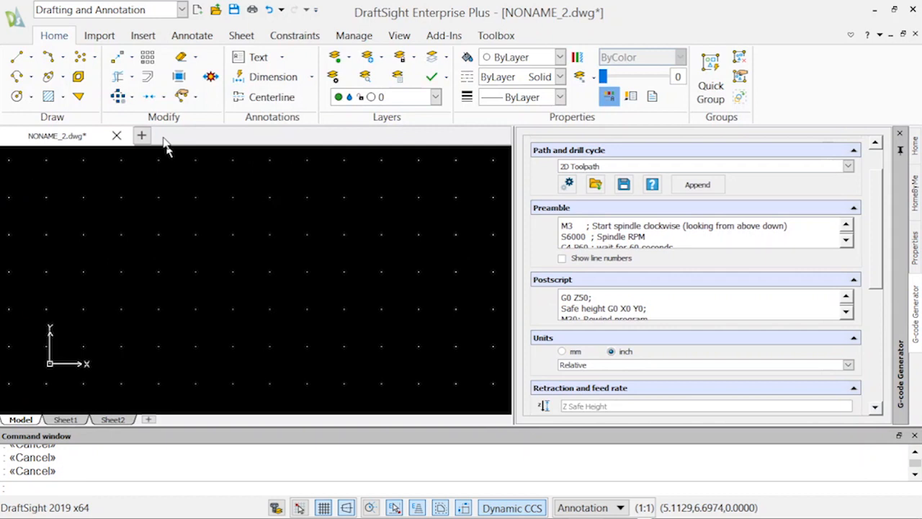
pyautogui.moveTo(901, 138)
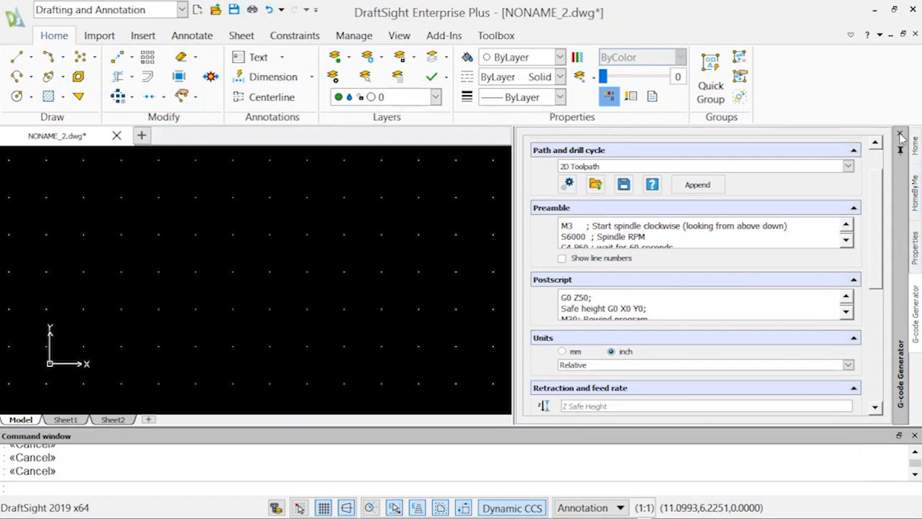
# Close the G-code Generator, Properties, HomeByMe and Home palettes, then show the application file menu.
pyautogui.click(899, 136)
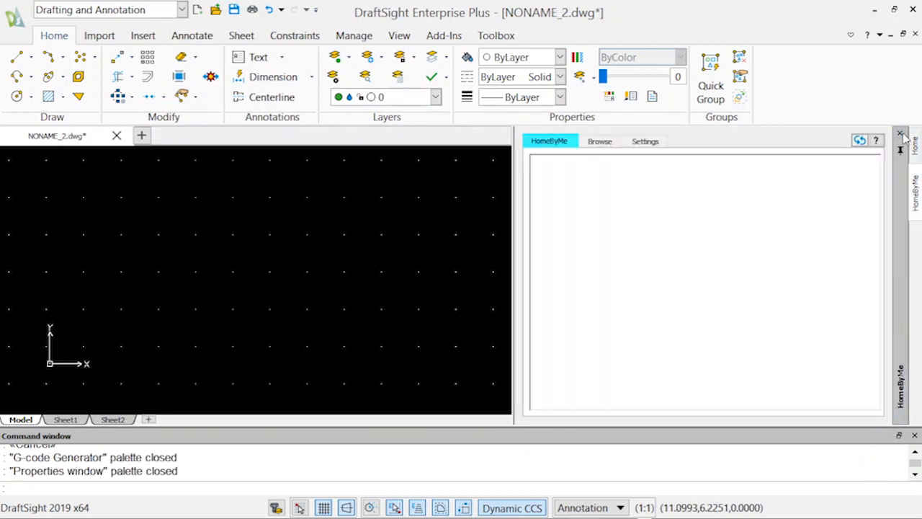
pyautogui.click(899, 135)
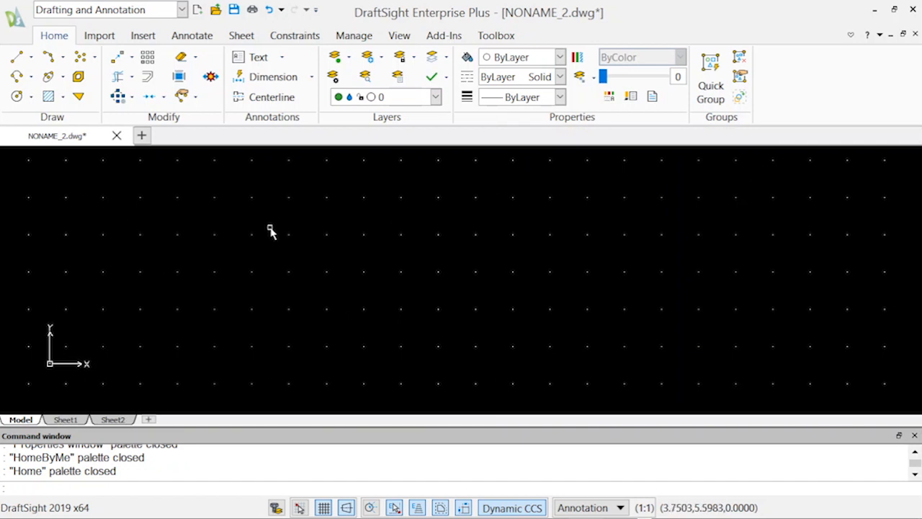
pyautogui.click(14, 13)
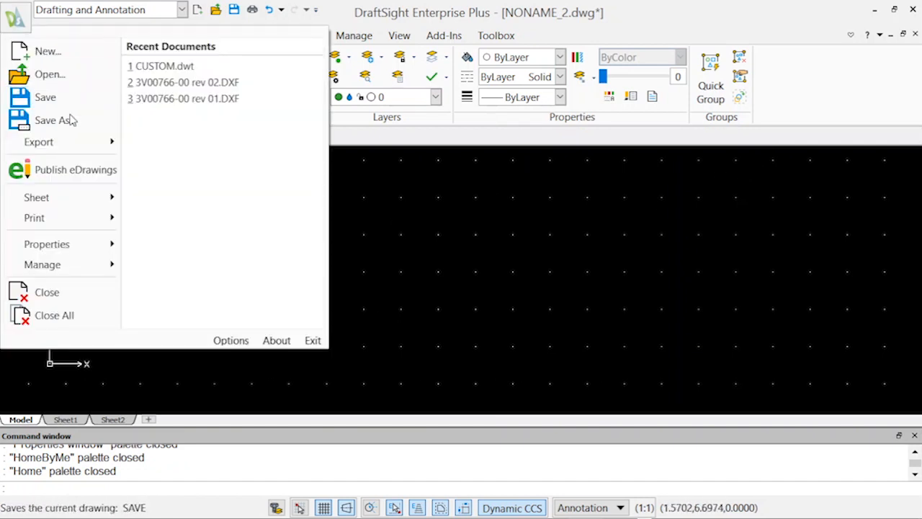
pyautogui.moveTo(61, 196)
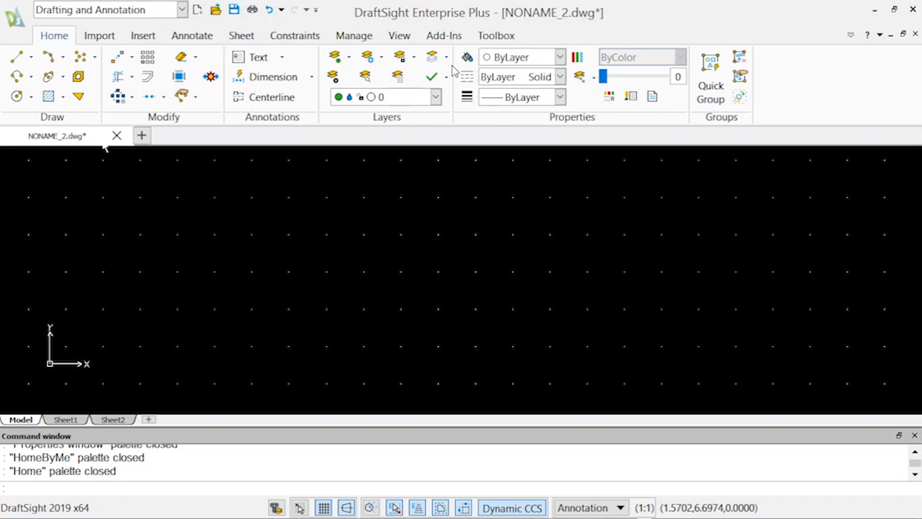
pyautogui.click(100, 35)
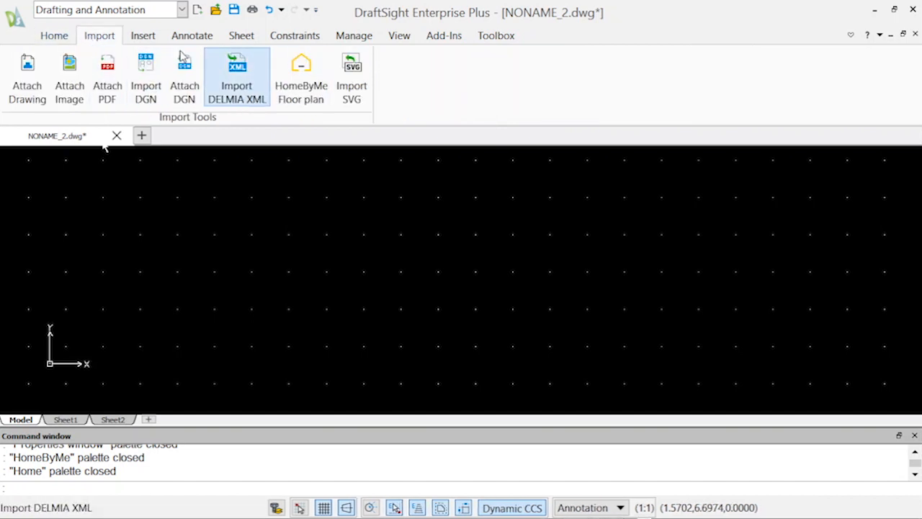
pyautogui.click(142, 34)
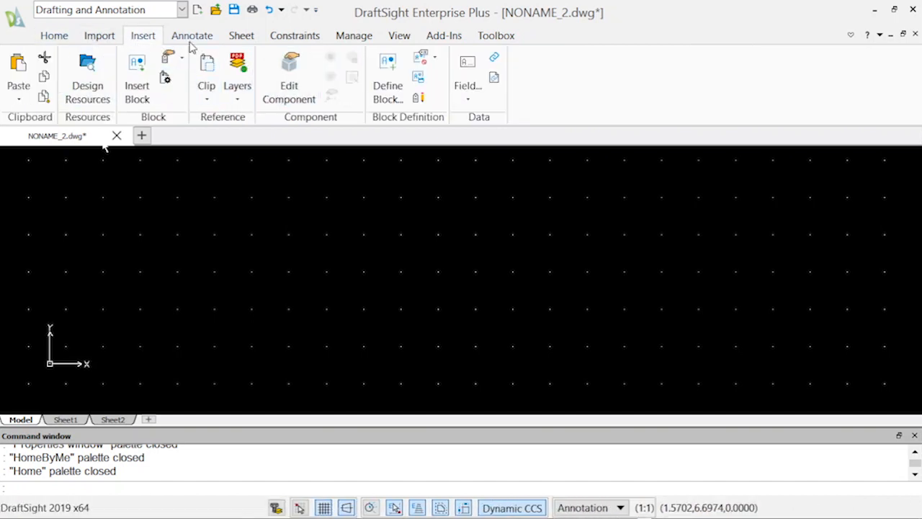
pyautogui.click(242, 34)
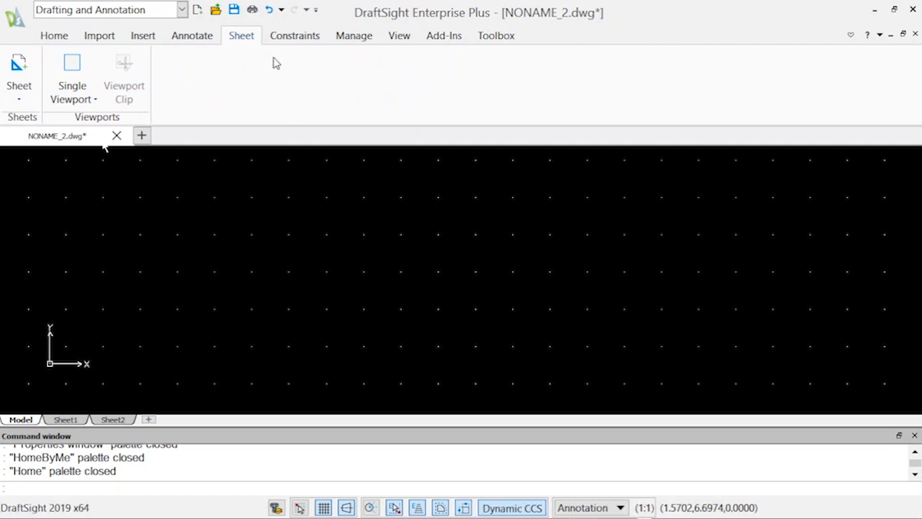
pyautogui.click(354, 34)
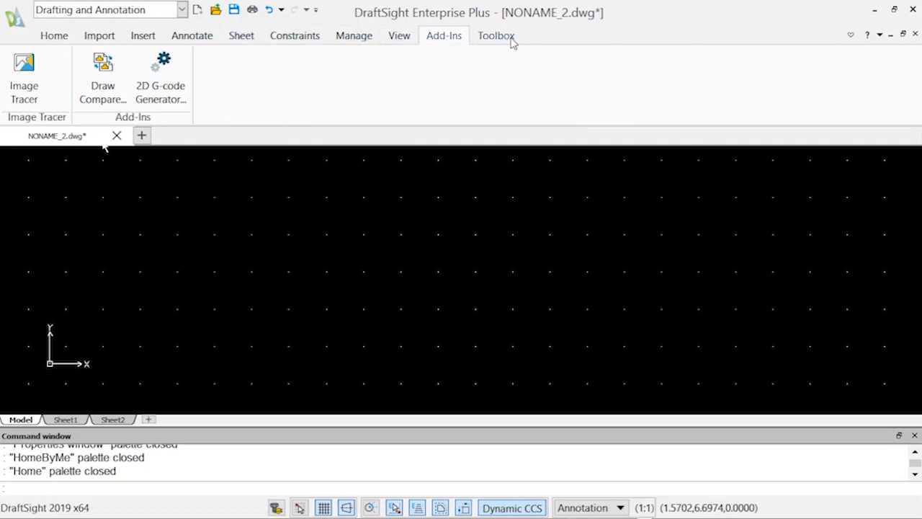
pyautogui.click(496, 35)
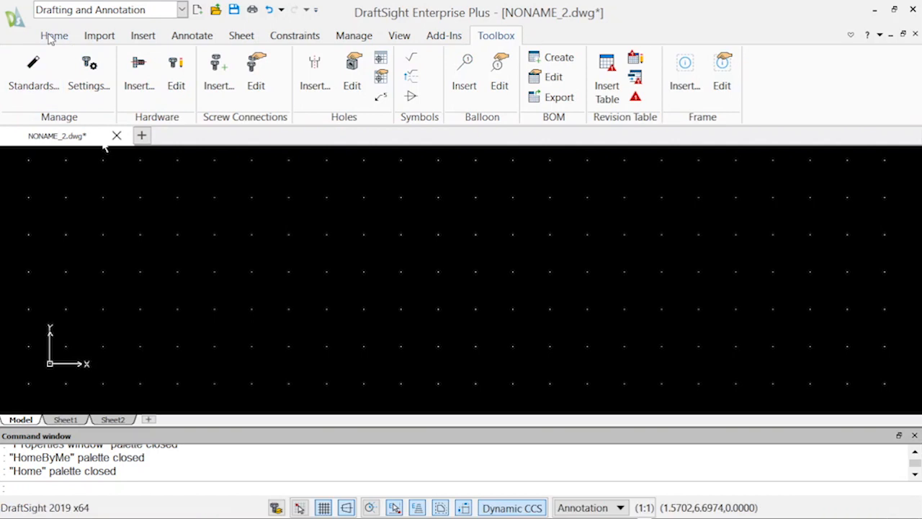
pyautogui.click(54, 35)
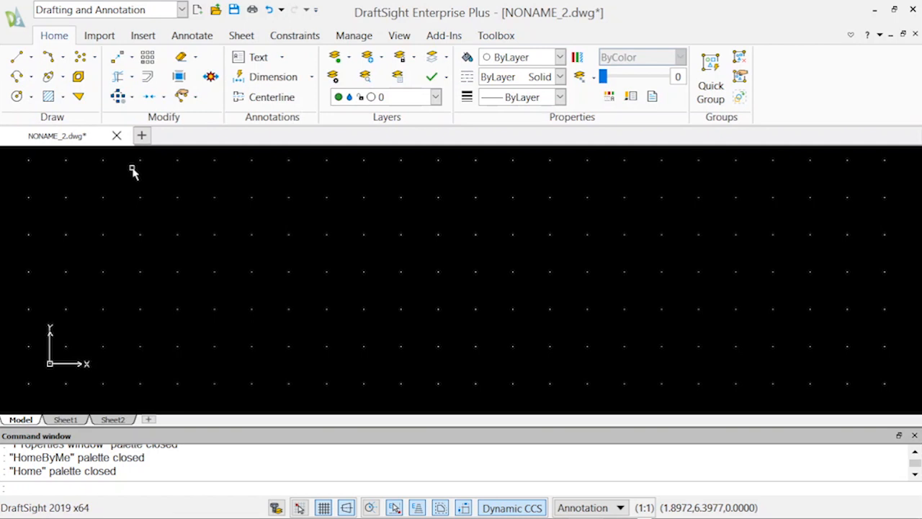
pyautogui.moveTo(565, 281)
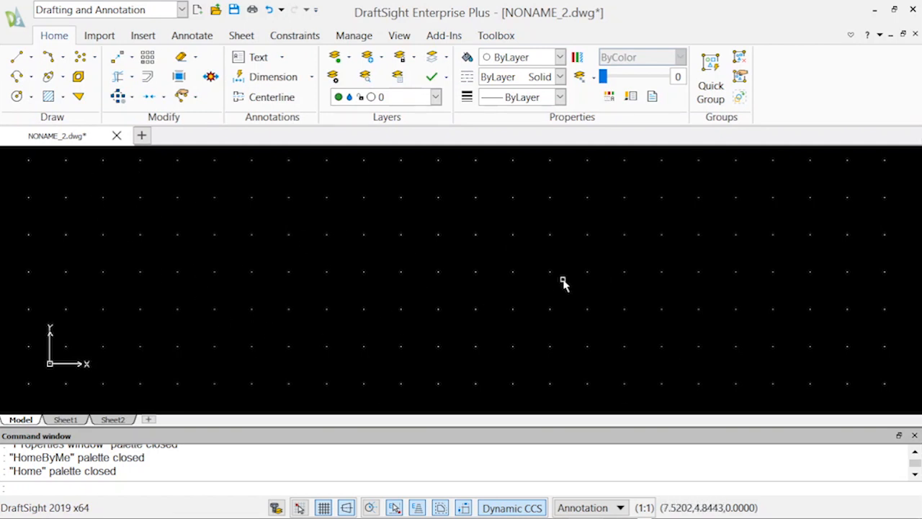
pyautogui.moveTo(283, 284)
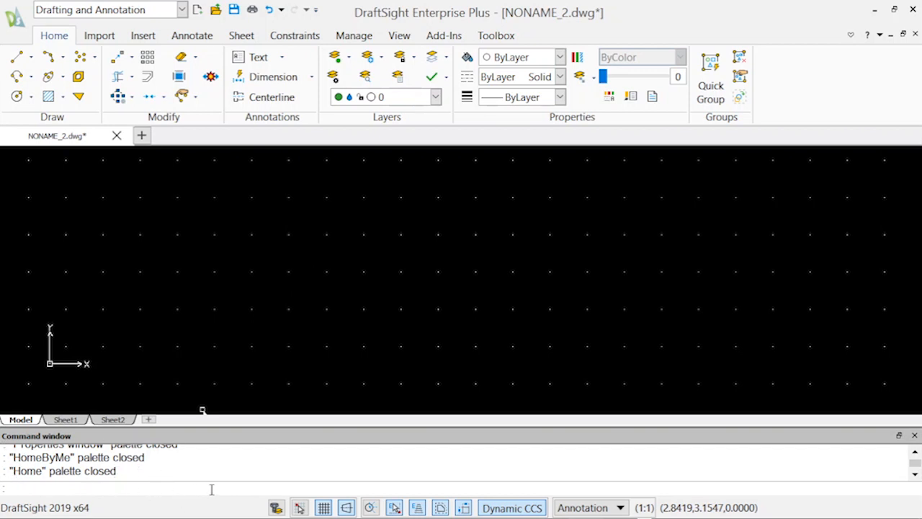
pyautogui.moveTo(153, 490)
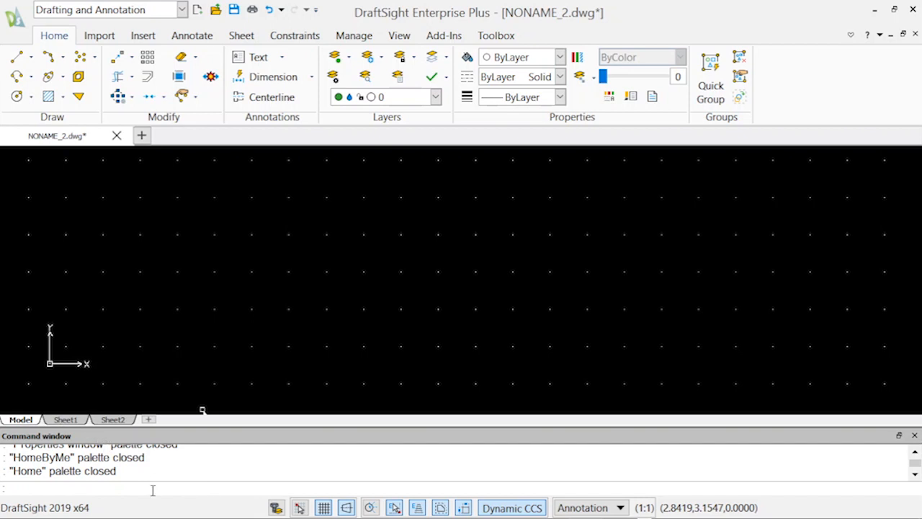
pyautogui.moveTo(297, 496)
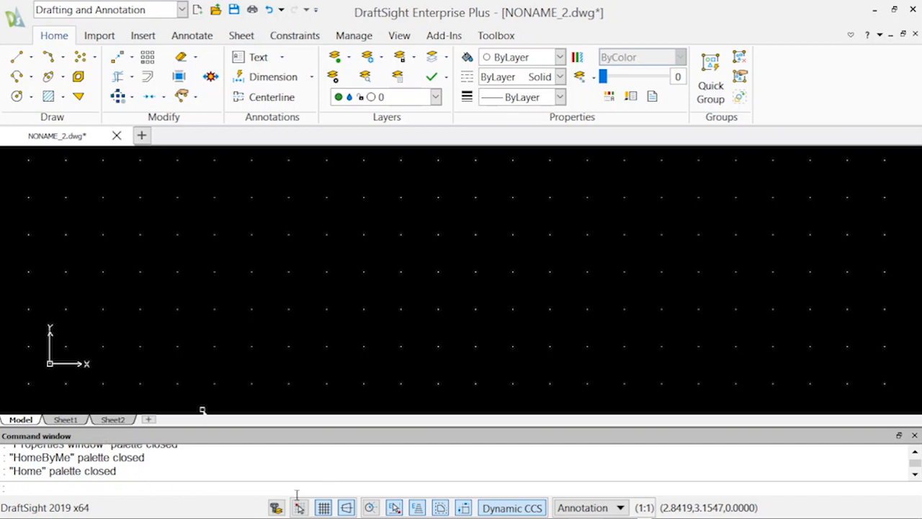
pyautogui.moveTo(299, 508)
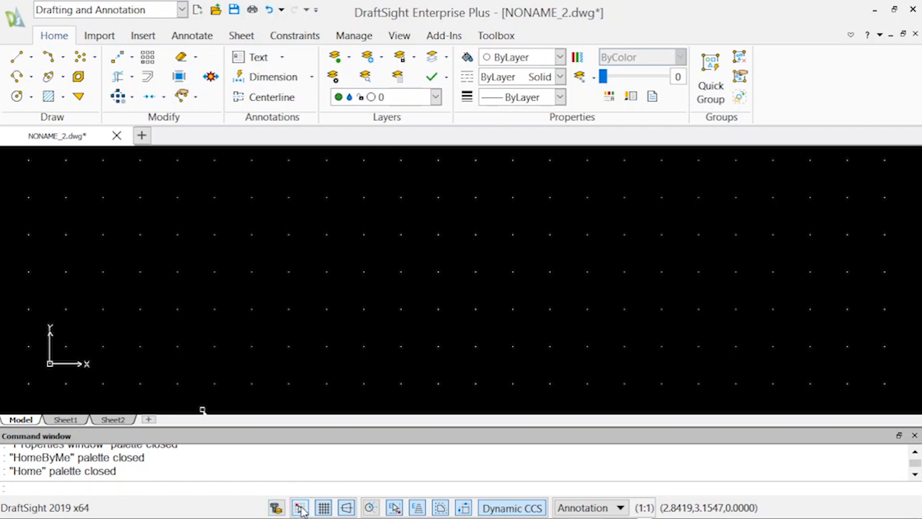
pyautogui.moveTo(339, 508)
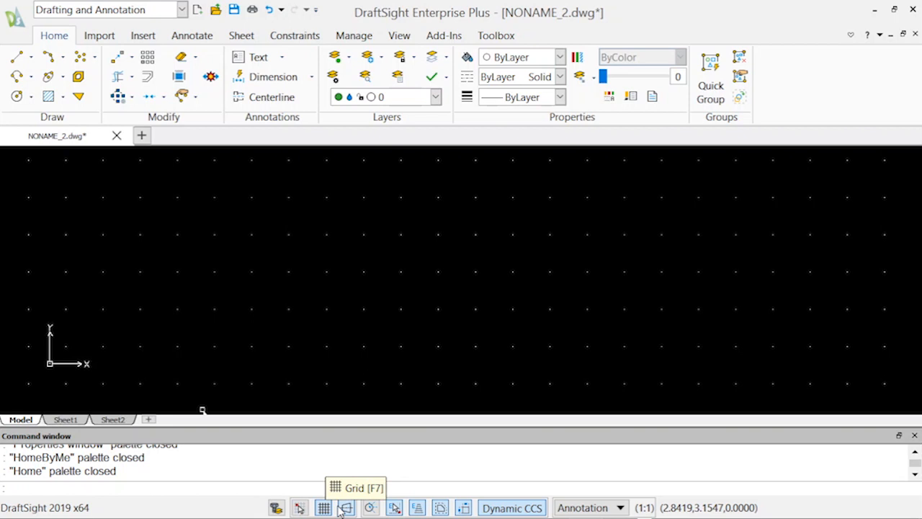
pyautogui.moveTo(371, 508)
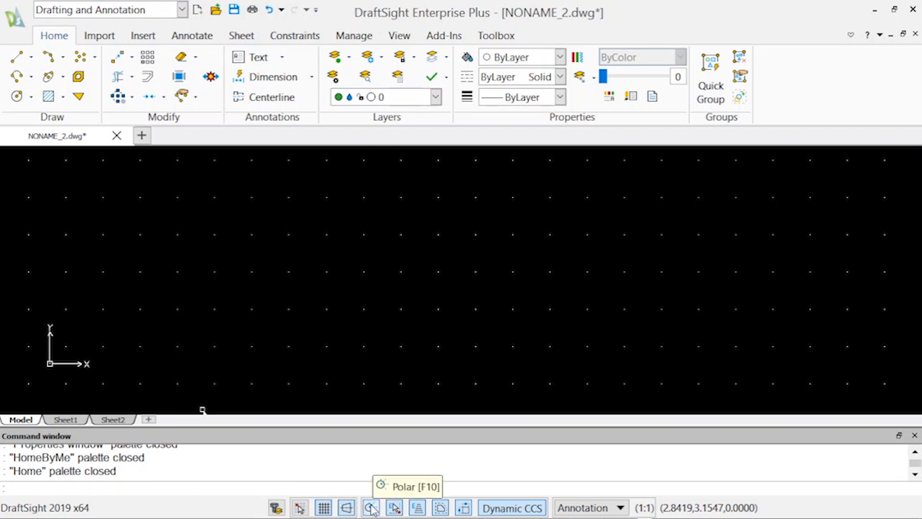
pyautogui.moveTo(416, 507)
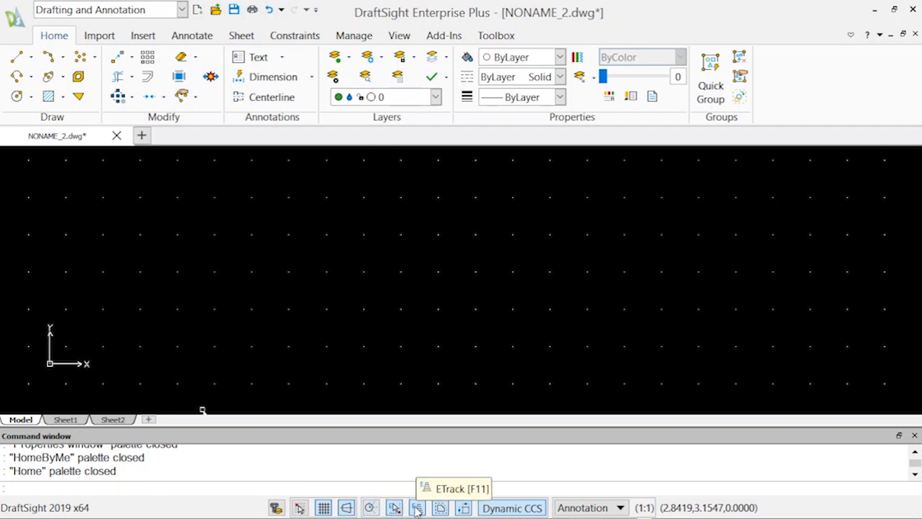
pyautogui.moveTo(467, 507)
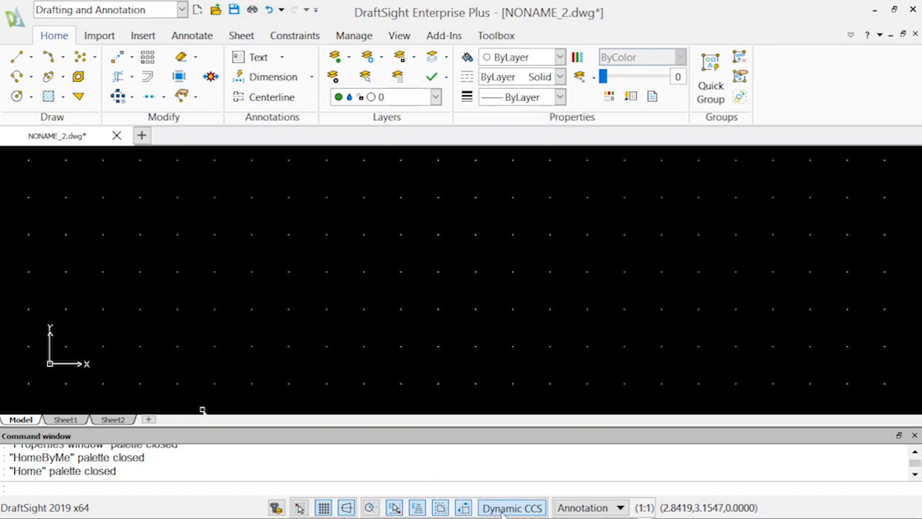
pyautogui.moveTo(715, 457)
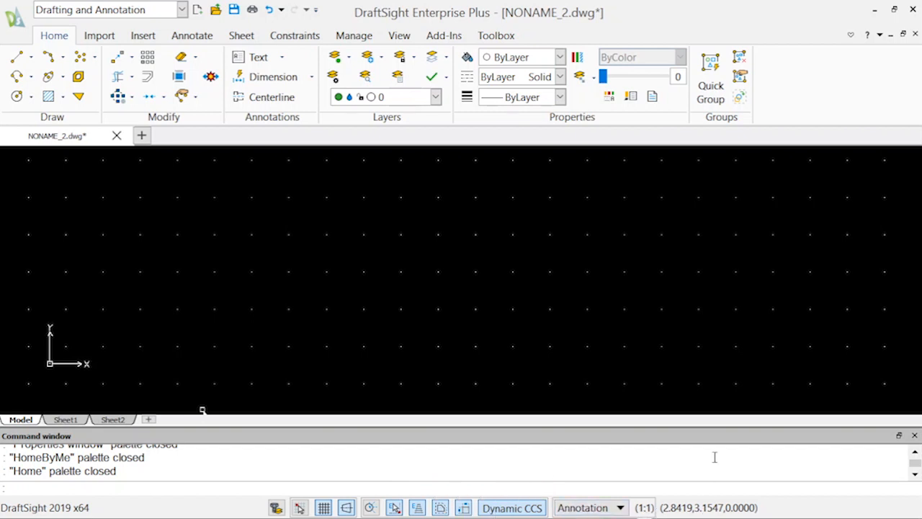
pyautogui.moveTo(152, 360)
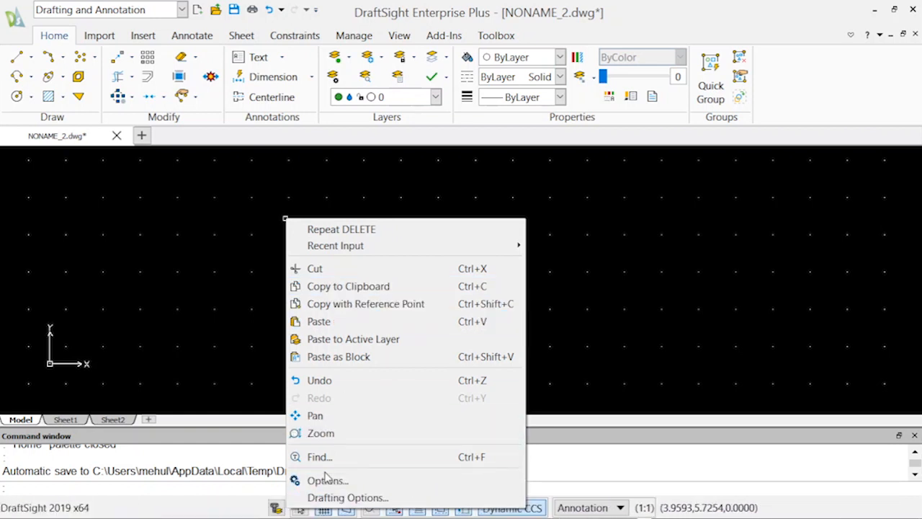
# Bring up the Options dialog on its User Preferences page from the graphics-area shortcut menu.
pyautogui.click(327, 480)
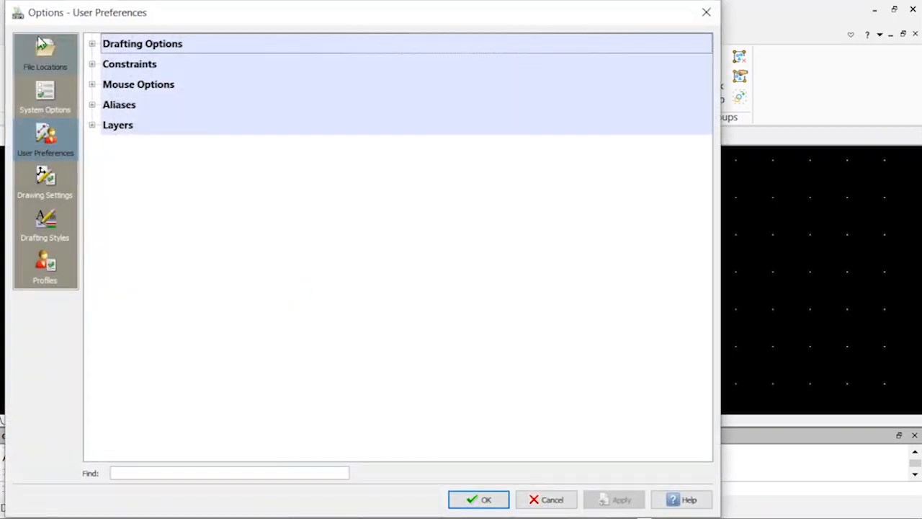
# Browse the Drawing Settings and Drafting Styles pages, then close Options without changes.
pyautogui.click(45, 181)
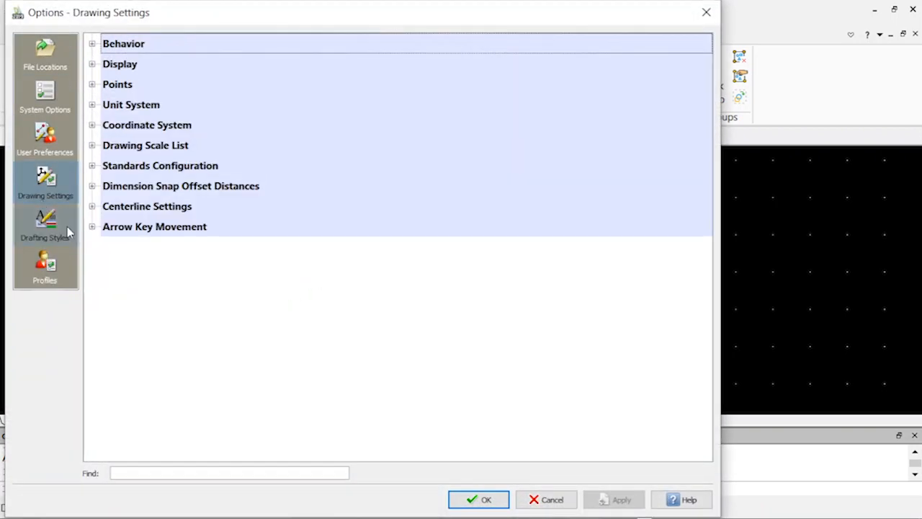
pyautogui.click(44, 225)
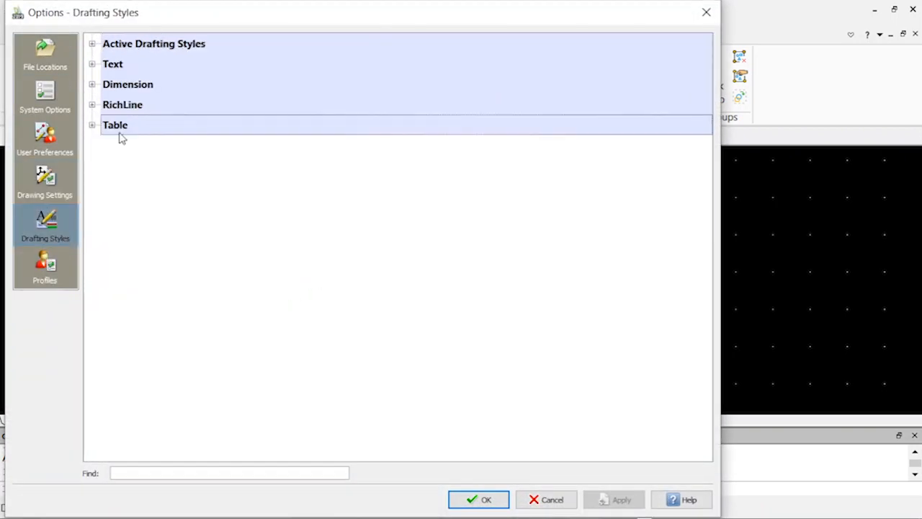
pyautogui.click(45, 180)
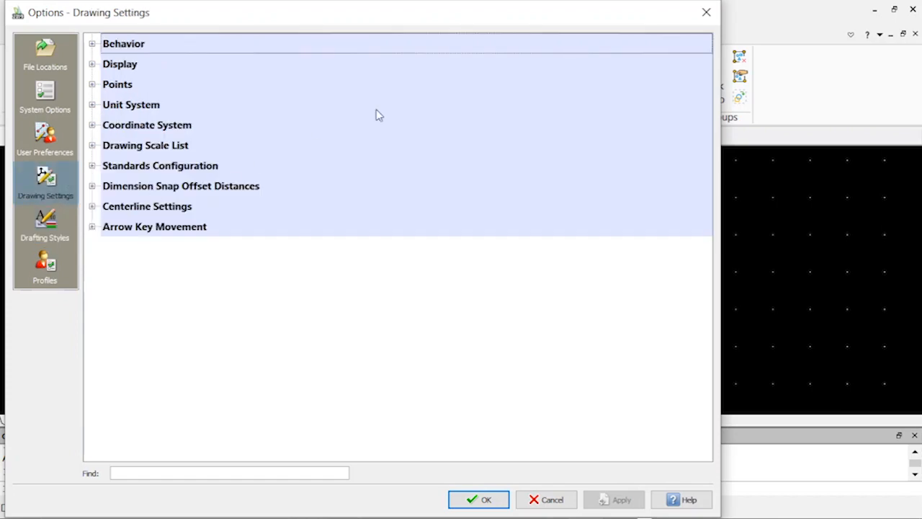
pyautogui.click(479, 498)
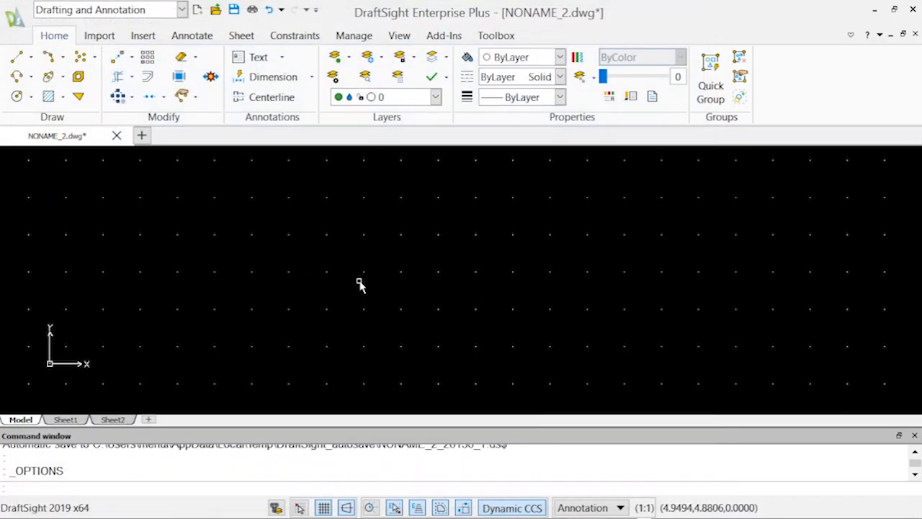
pyautogui.moveTo(334, 272)
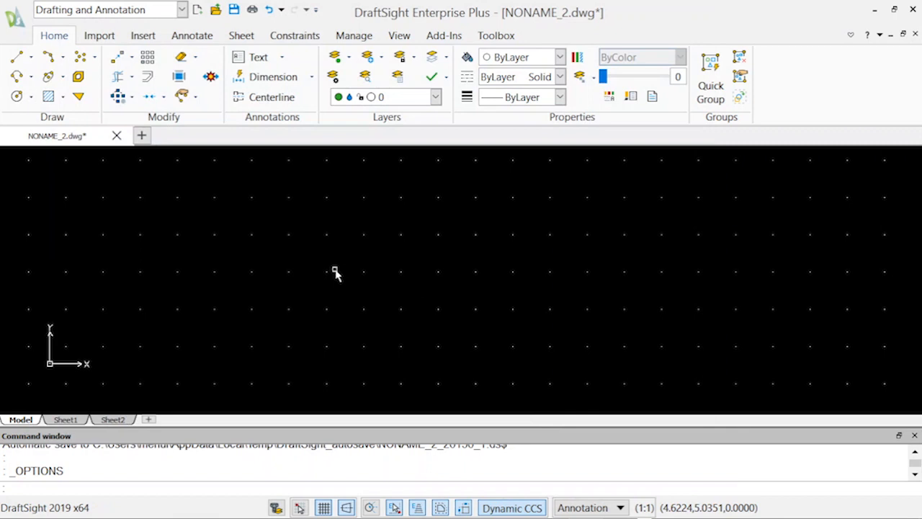
pyautogui.moveTo(340, 273)
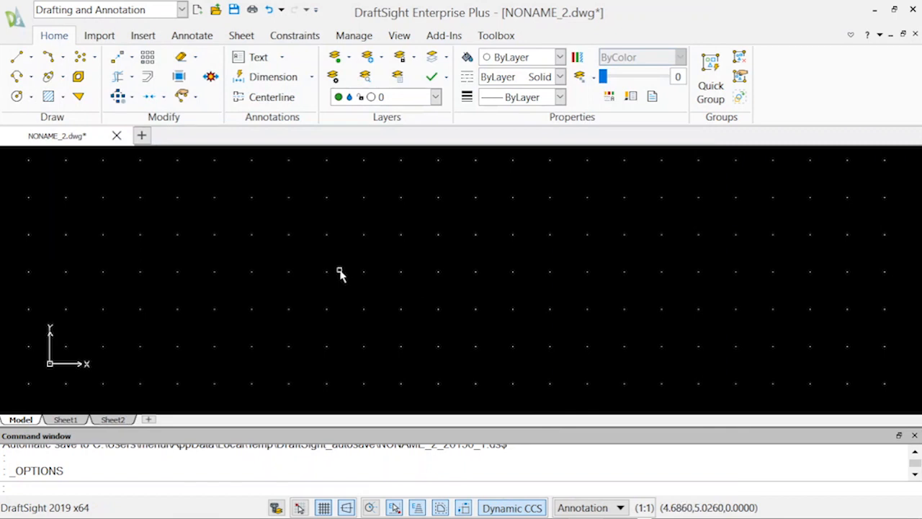
pyautogui.moveTo(388, 297)
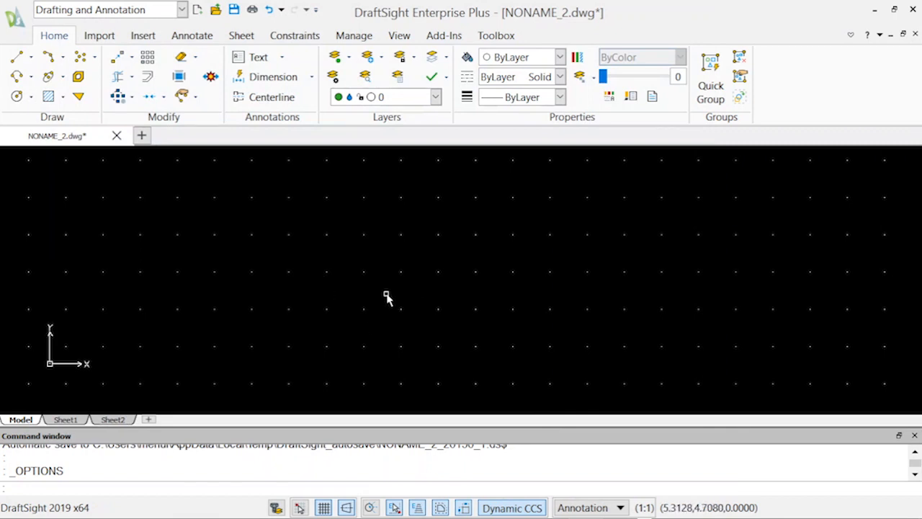
pyautogui.moveTo(357, 320)
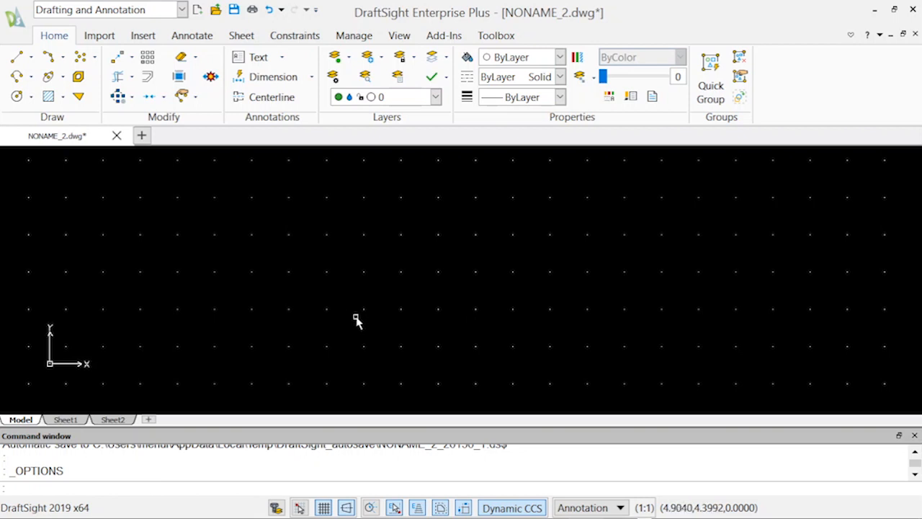
pyautogui.moveTo(351, 320)
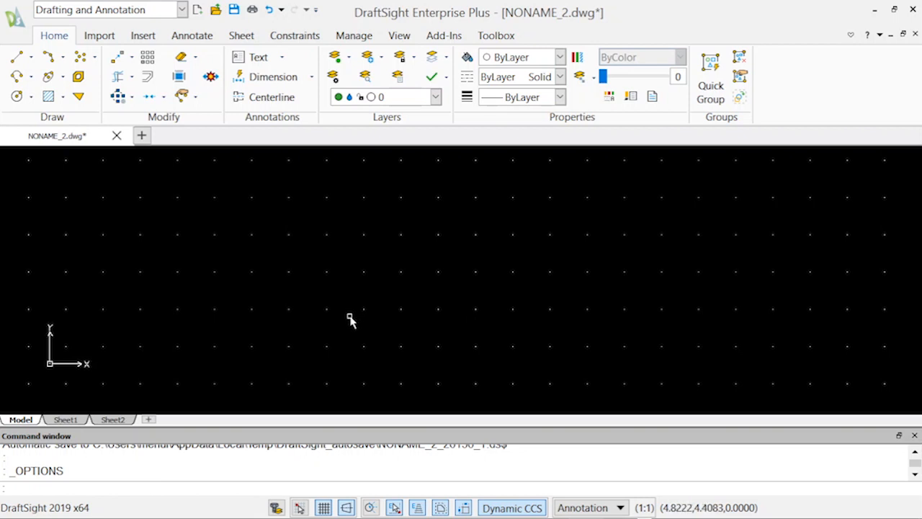
pyautogui.moveTo(326, 317)
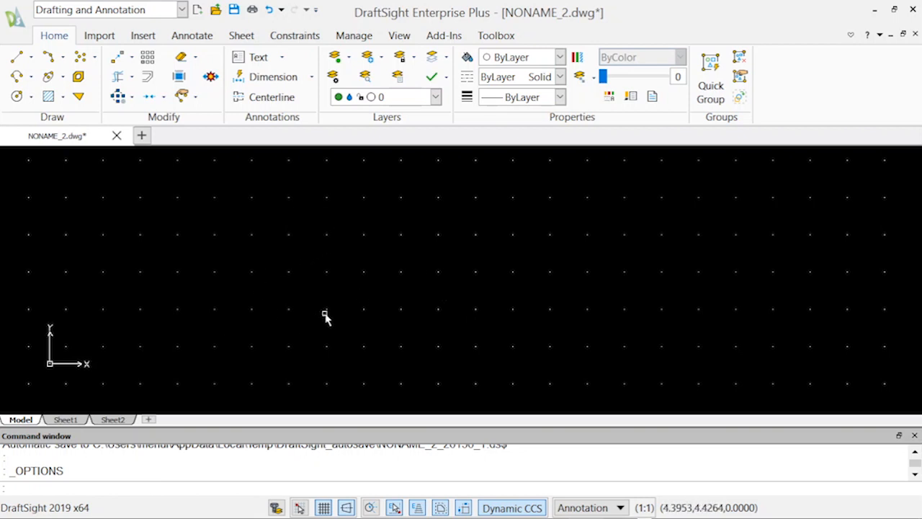
pyautogui.moveTo(294, 291)
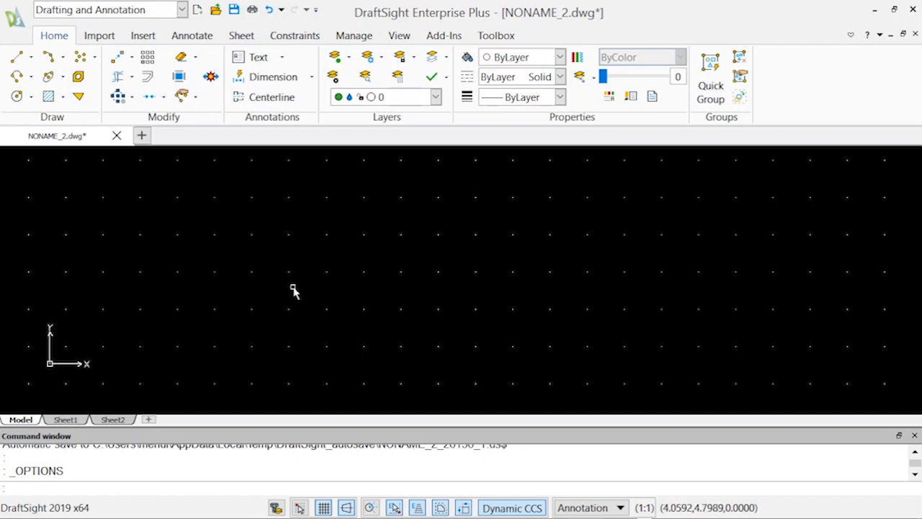
pyautogui.moveTo(296, 292)
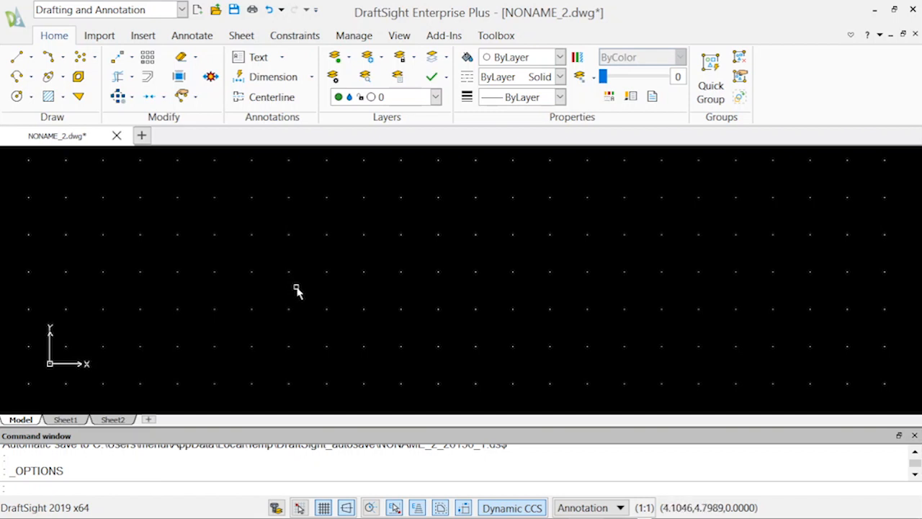
pyautogui.moveTo(430, 283)
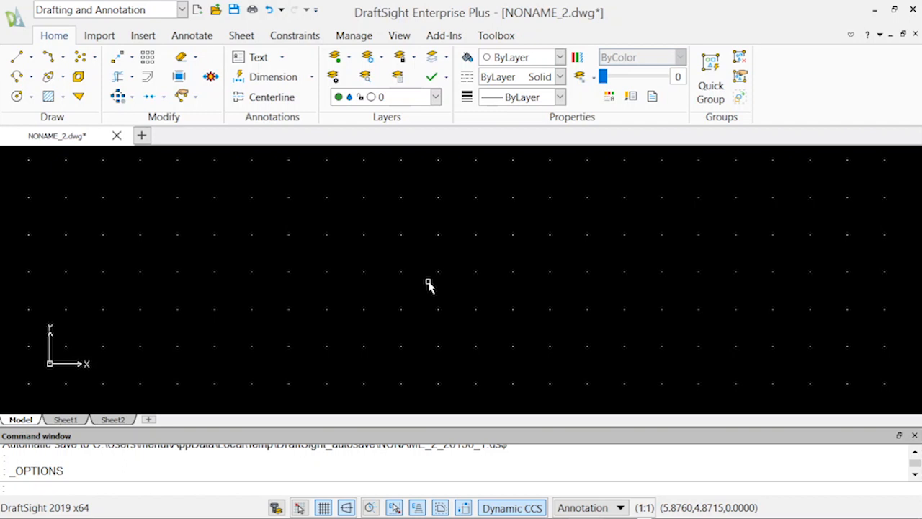
pyautogui.moveTo(93, 144)
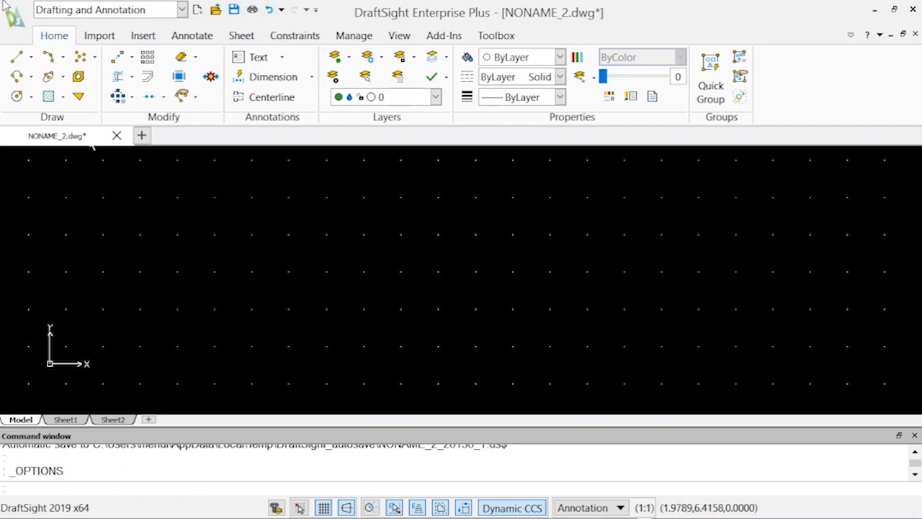
pyautogui.moveTo(850, 12)
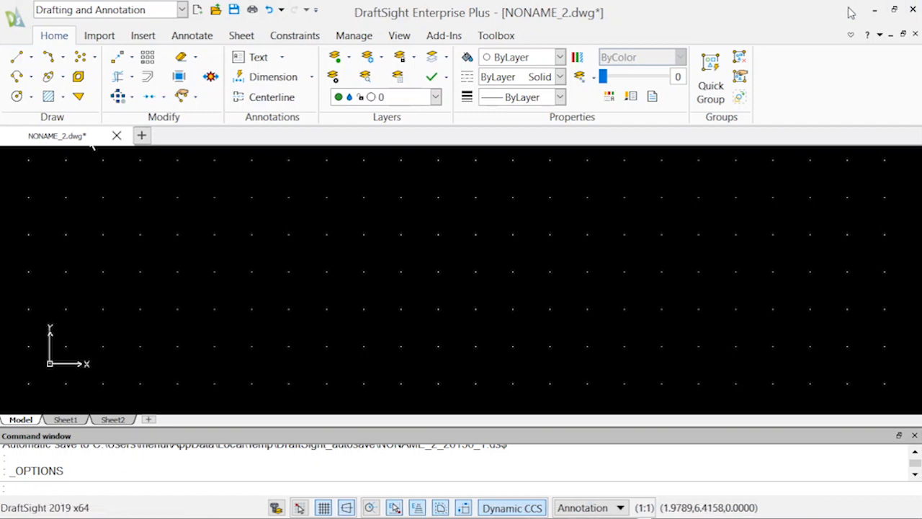
pyautogui.moveTo(873, 9)
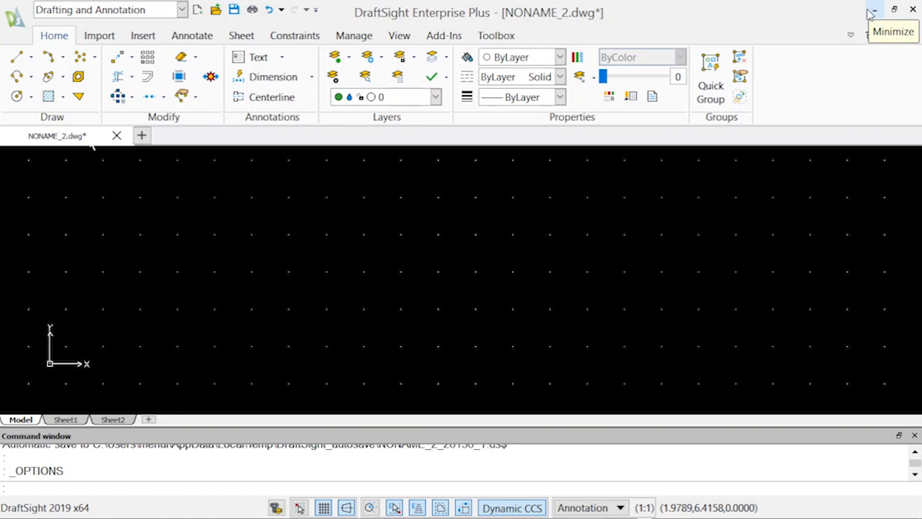